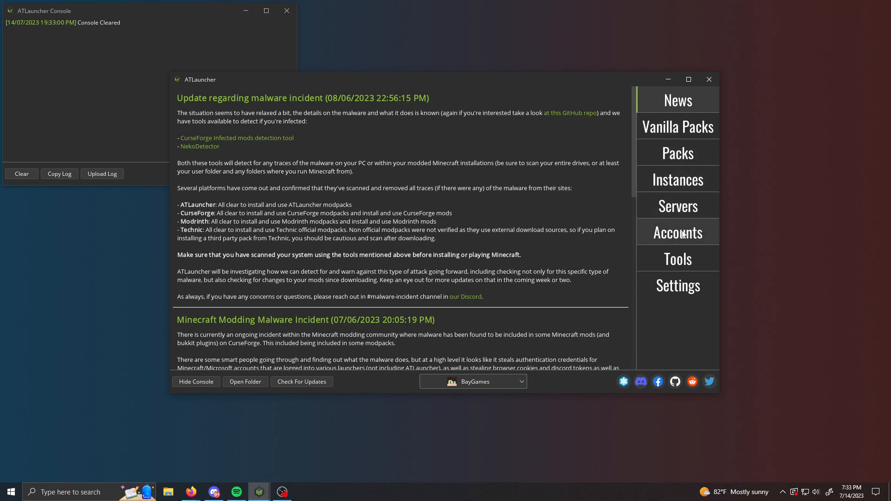
Go to the Accounts page to log in with a Minecraft account.
left_click(678, 232)
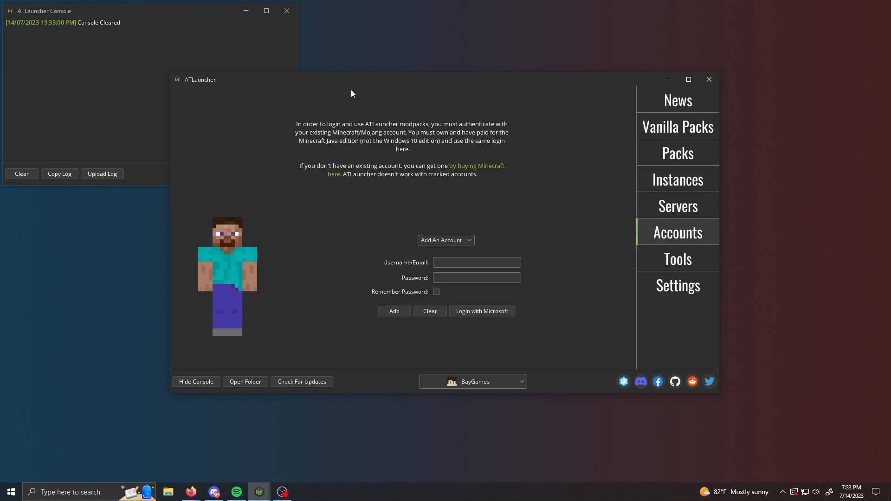
mouse_move(534, 358)
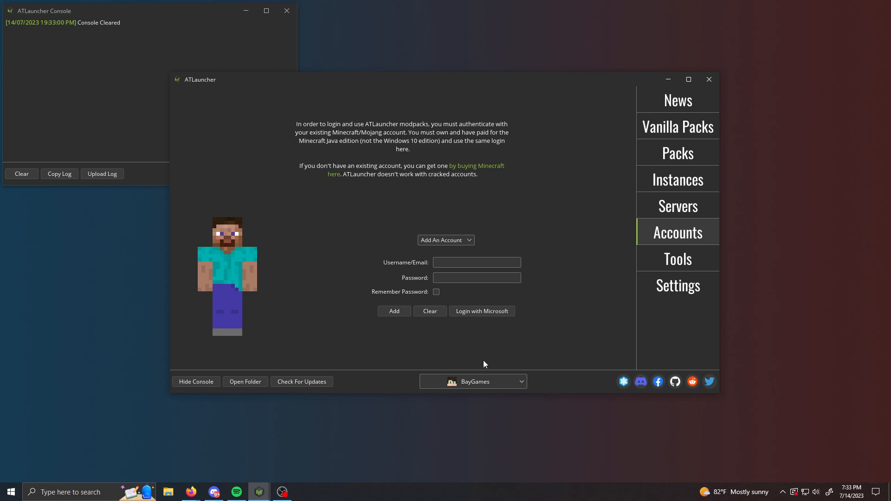
mouse_move(482, 382)
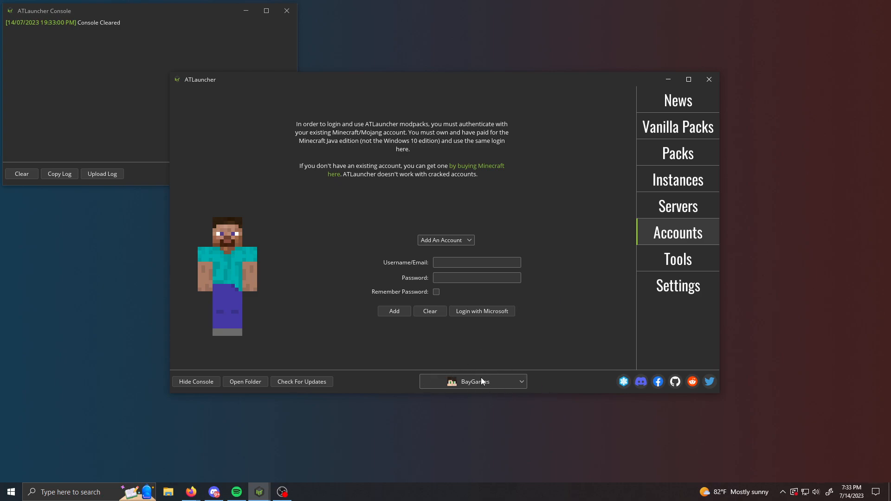
mouse_move(446, 306)
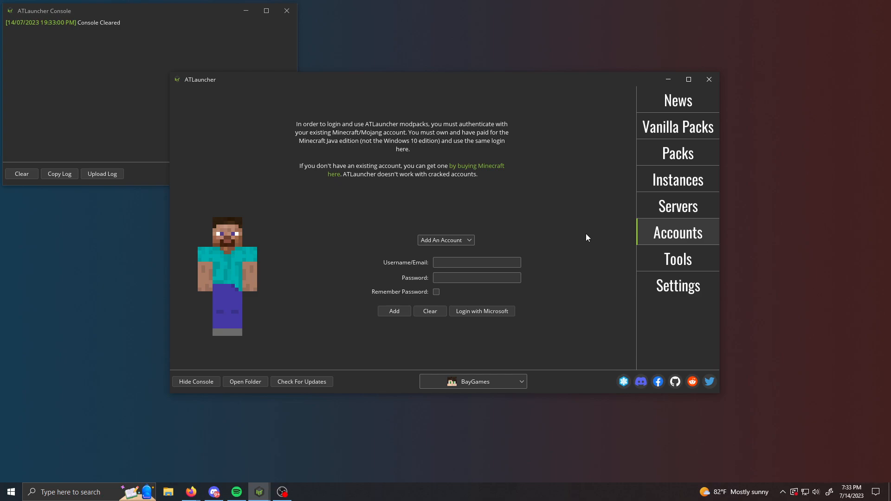
mouse_move(678, 153)
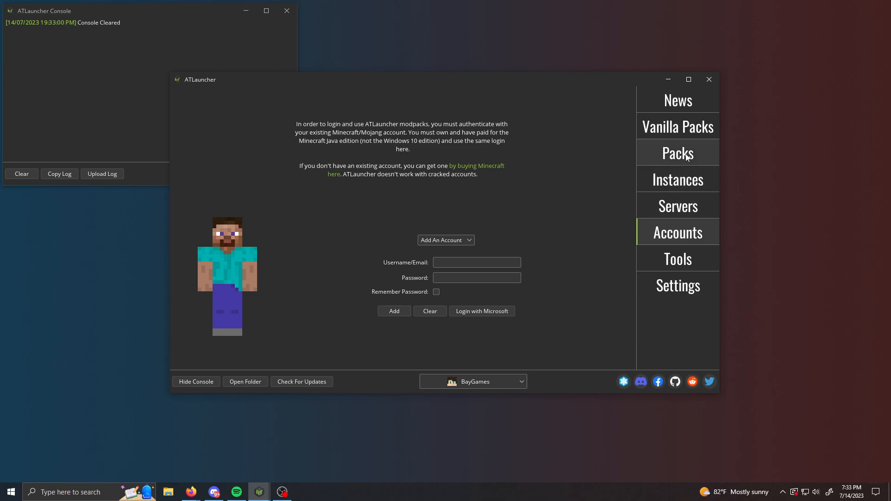
Show the Packs browser listing Pokehaan Craft, All The Fabric 4 and All The Forge 9.
left_click(676, 152)
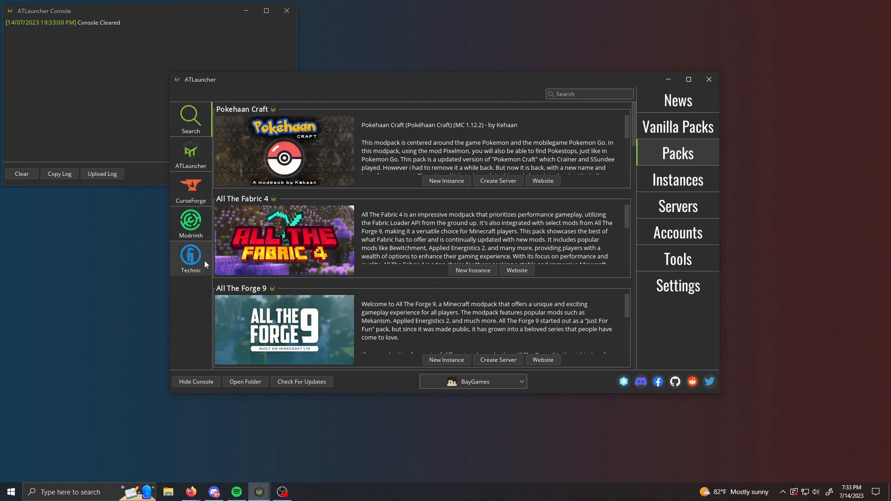
mouse_move(372, 234)
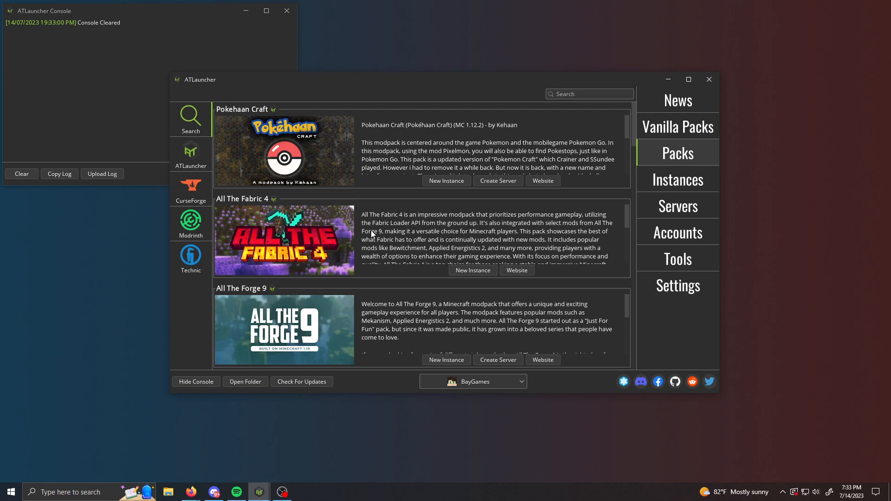
mouse_move(672, 135)
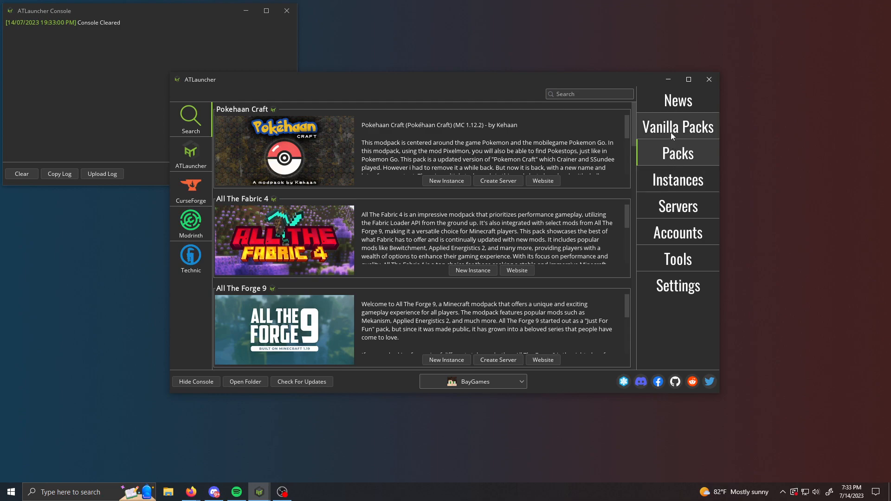
Bring up Vanilla Packs to start the Minecraft 1.20.1 (test) Forge 46.0.14 instance.
left_click(677, 126)
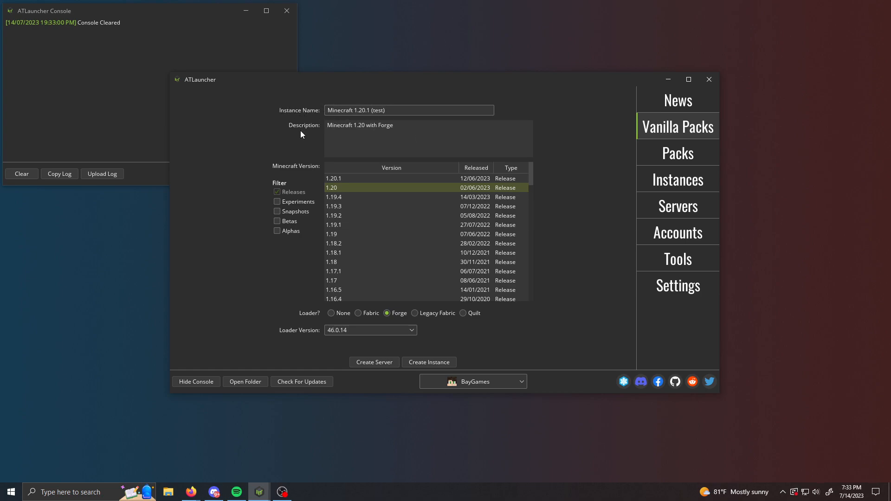
mouse_move(342, 299)
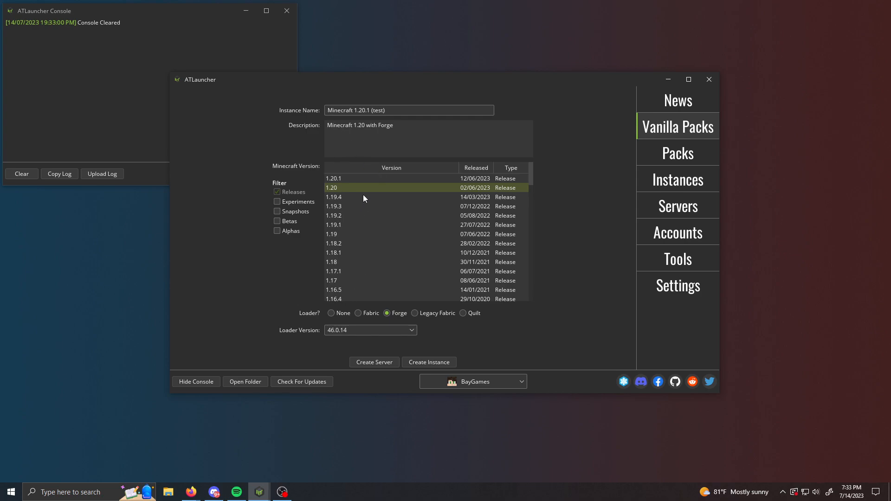
mouse_move(317, 194)
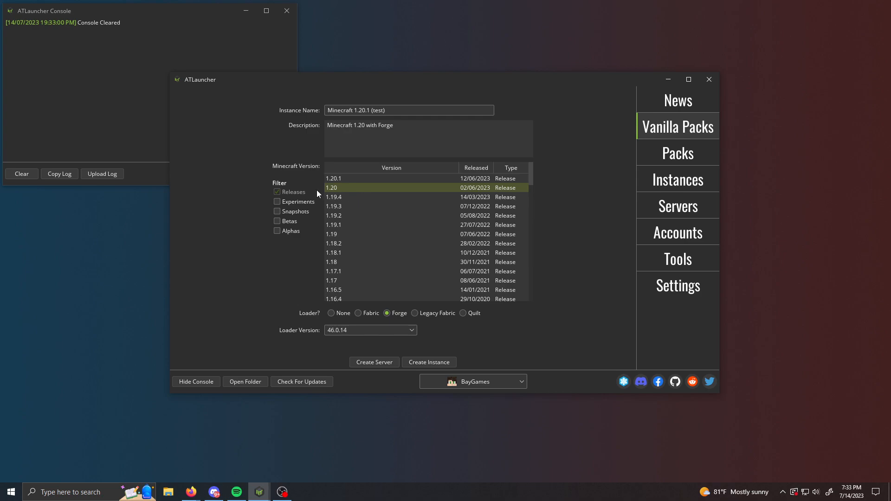
mouse_move(255, 194)
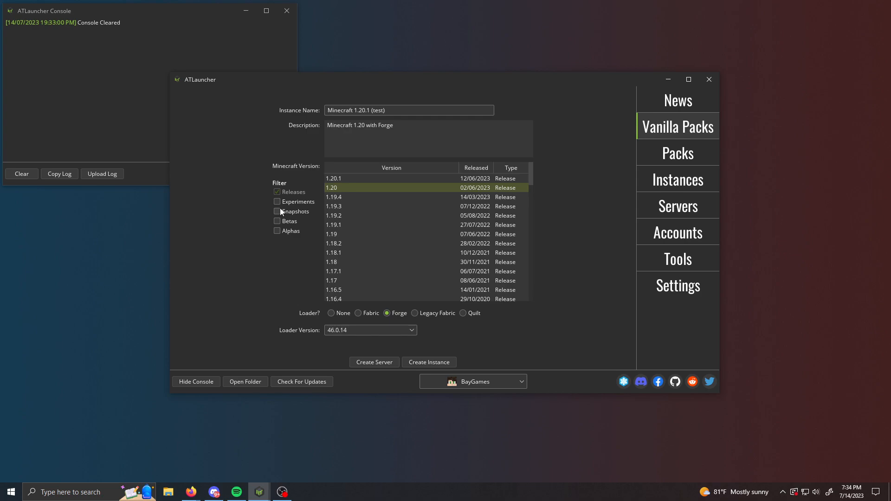
mouse_move(305, 194)
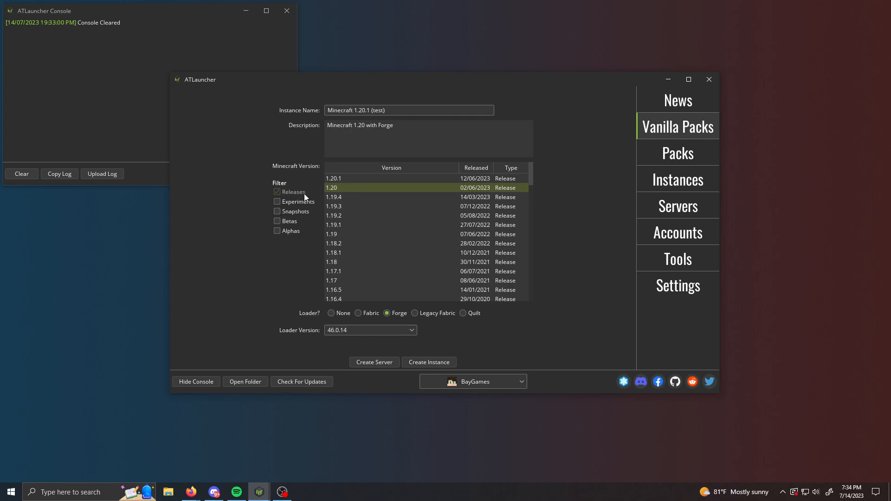
mouse_move(301, 317)
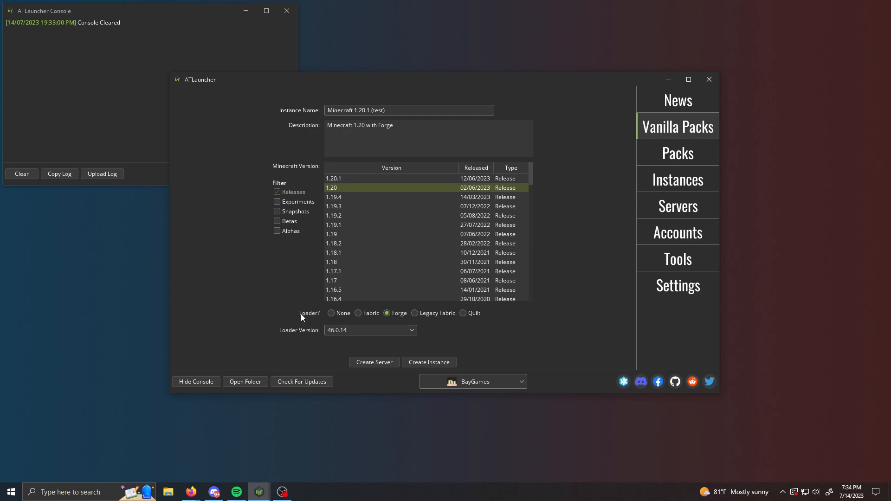
mouse_move(379, 313)
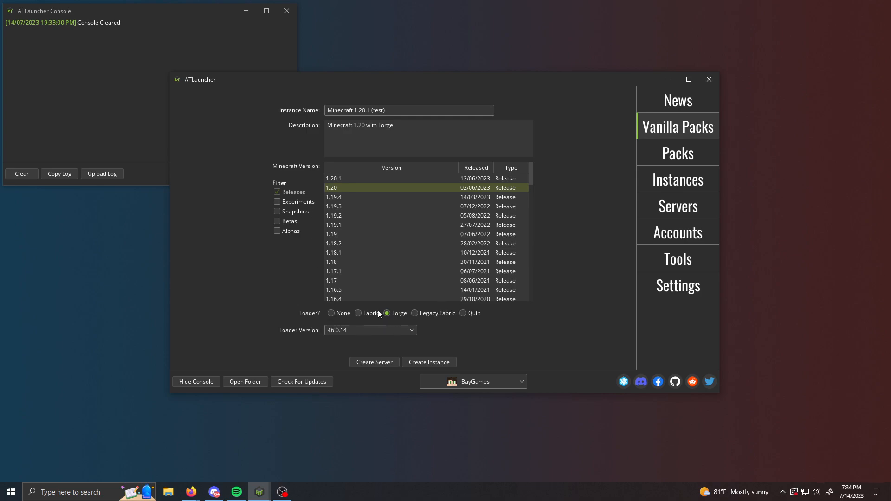
mouse_move(375, 318)
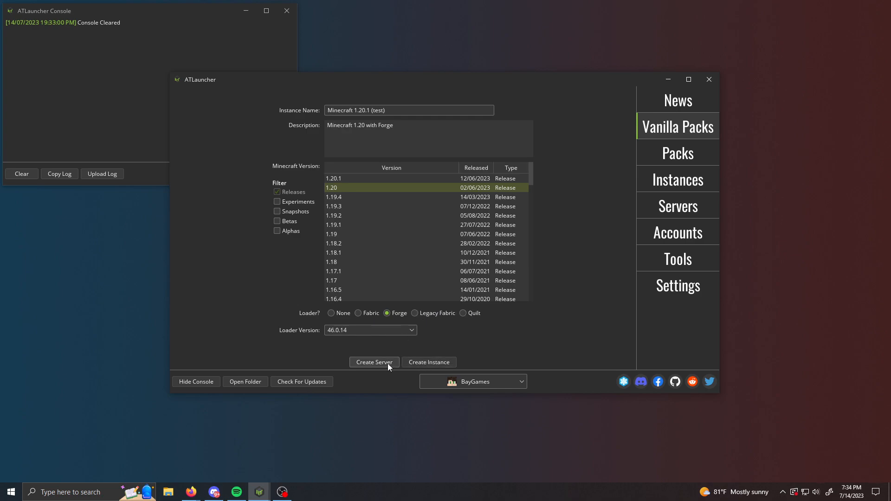
mouse_move(429, 362)
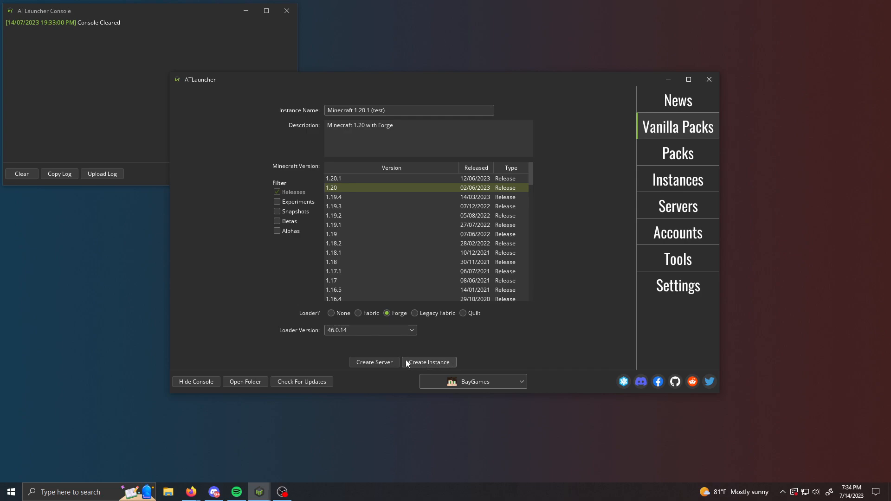
mouse_move(374, 362)
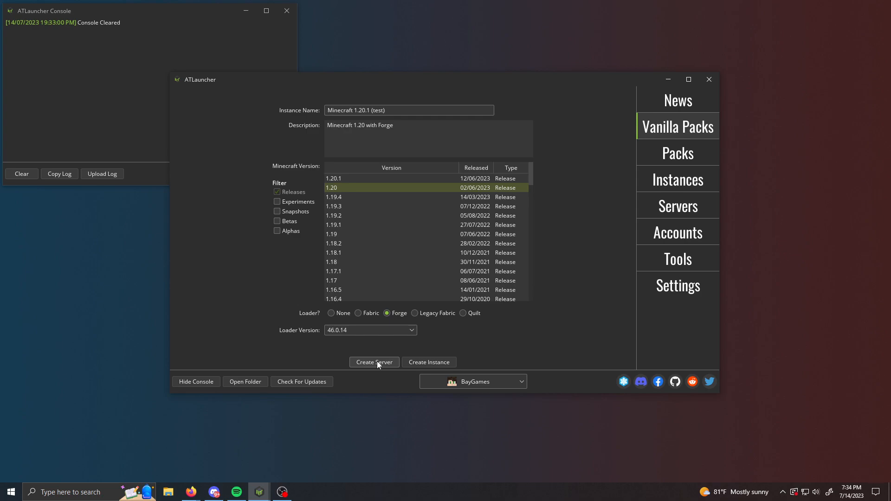
mouse_move(442, 362)
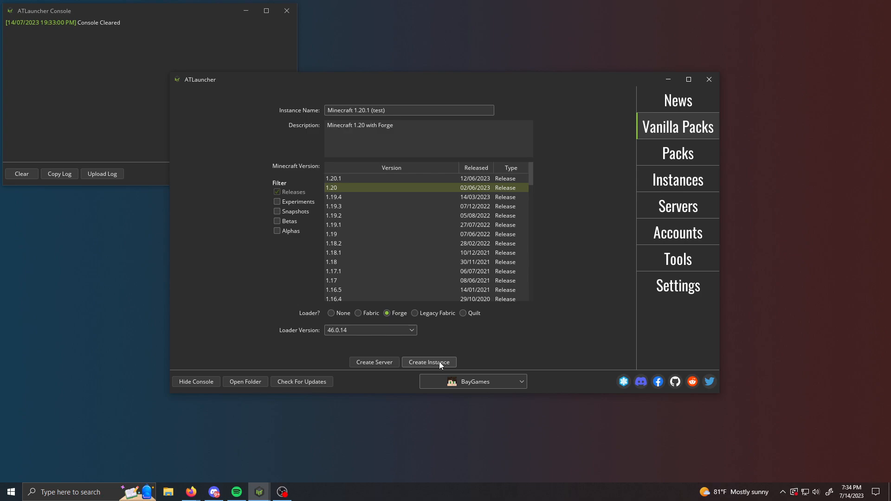
left_click(428, 362)
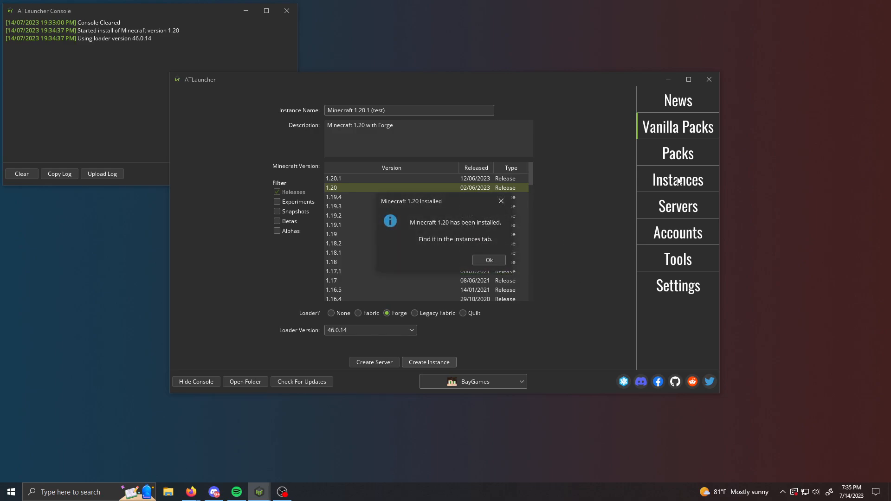
mouse_move(417, 207)
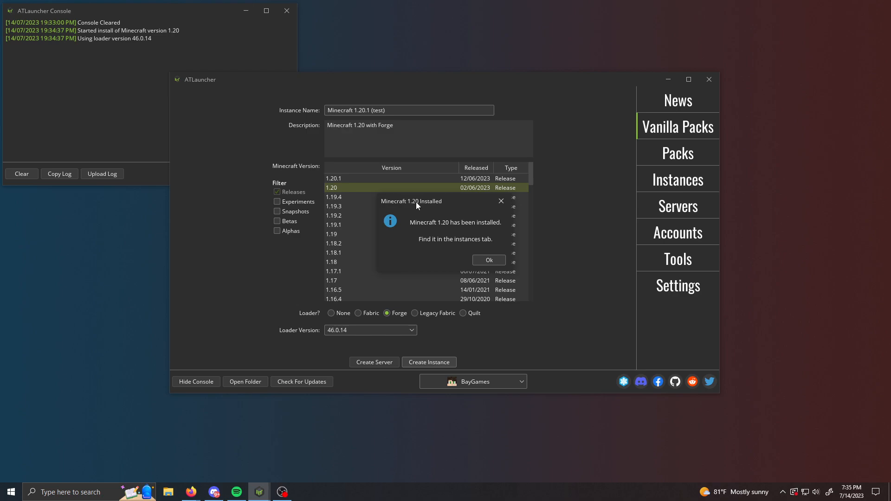
mouse_move(429, 193)
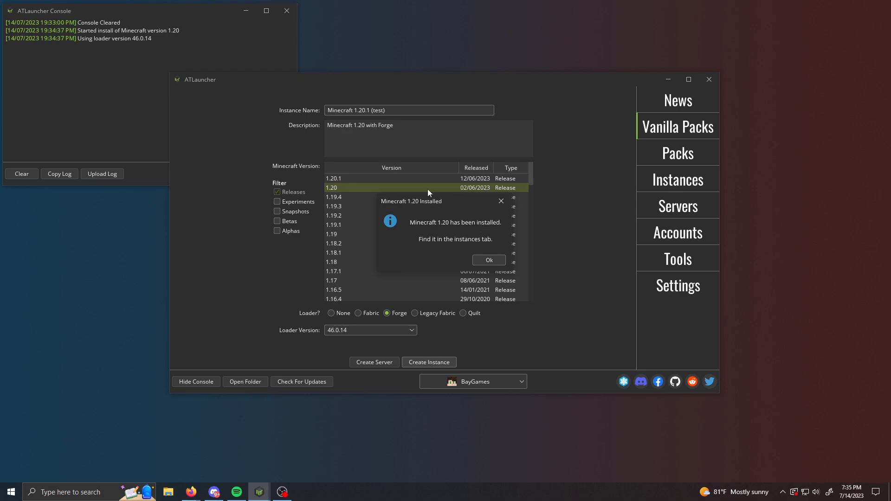
mouse_move(449, 203)
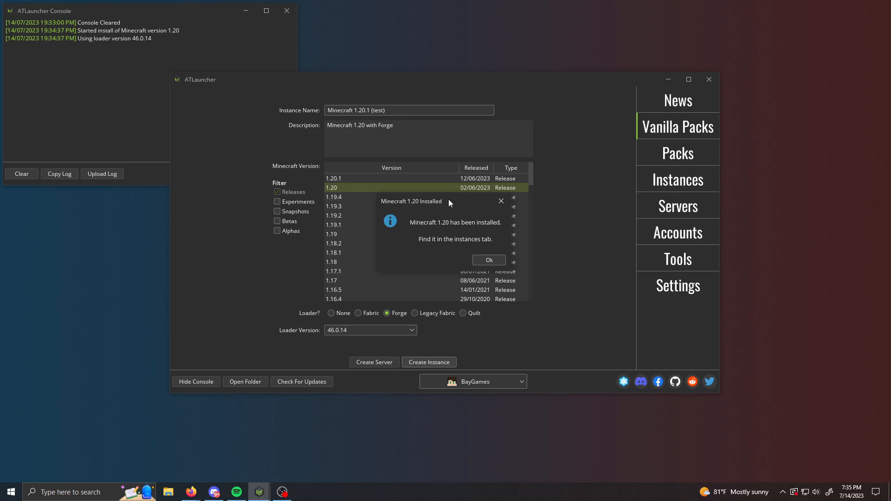
mouse_move(445, 238)
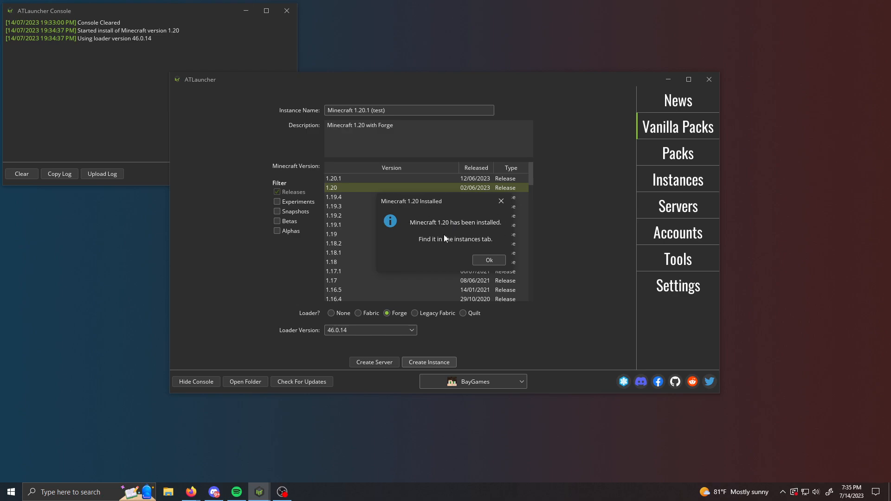
Dismiss the 'Minecraft 1.20 Installed' confirmation dialog.
left_click(488, 260)
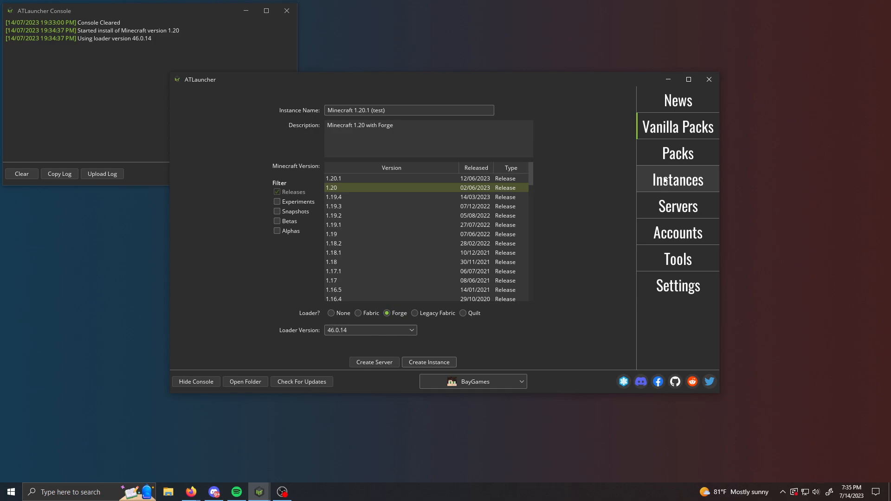
Create the Minecraft 1.20.1 (test) instance with Forge 46.0.14.
left_click(677, 180)
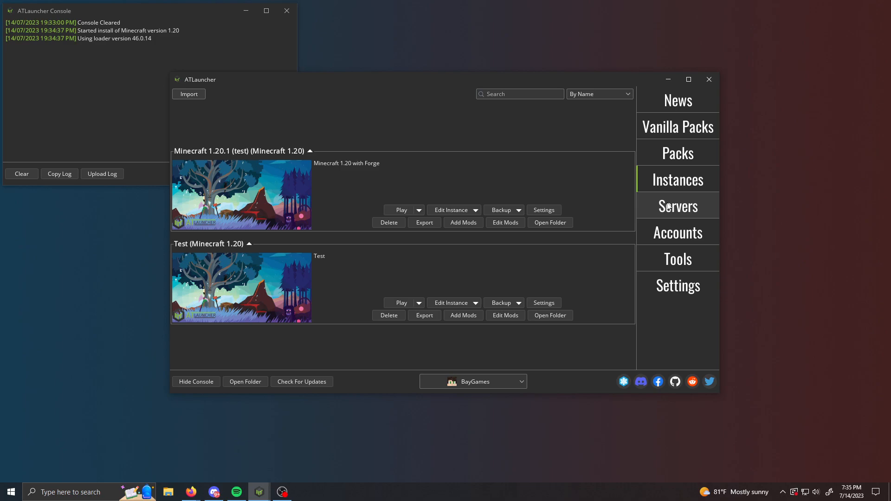
mouse_move(322, 174)
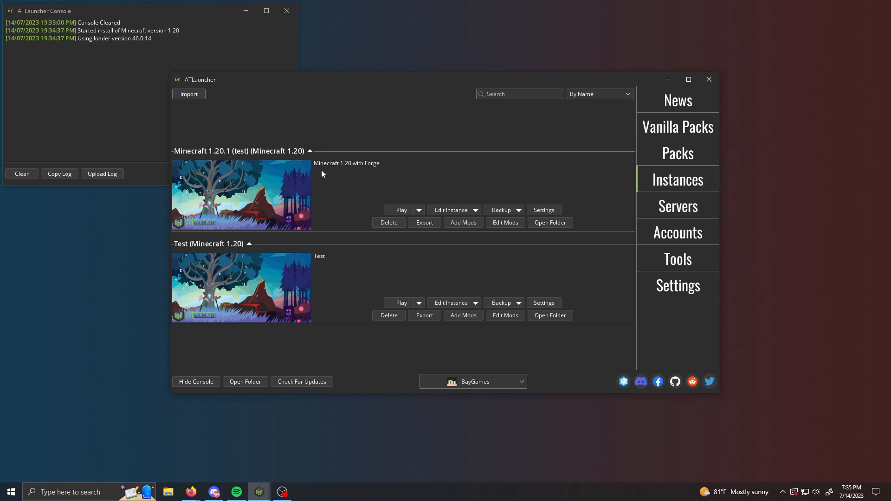
mouse_move(463, 223)
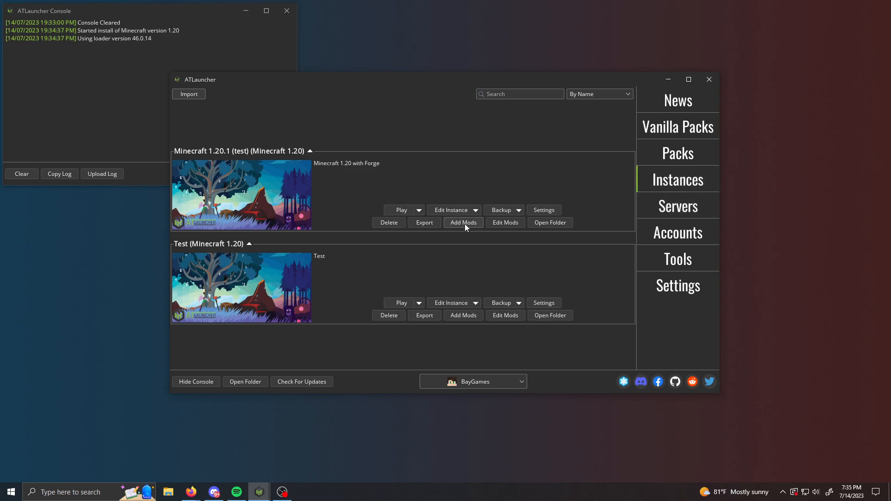
mouse_move(464, 223)
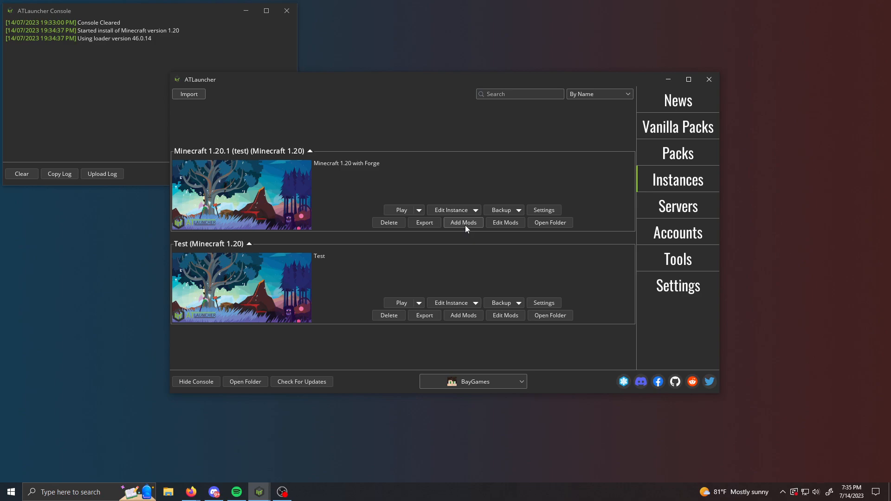
Add Just Enough Items (JEI) to Minecraft 1.20.1 (test) from the CurseForge mod browser.
left_click(463, 223)
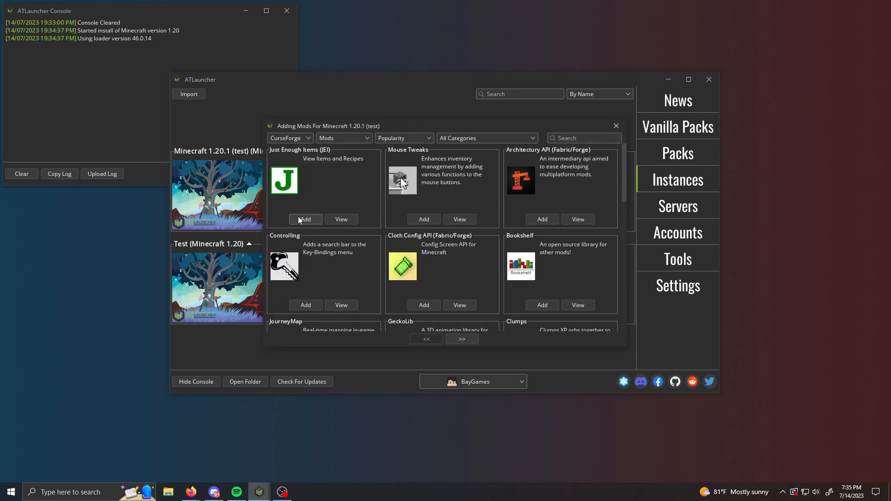
mouse_move(307, 222)
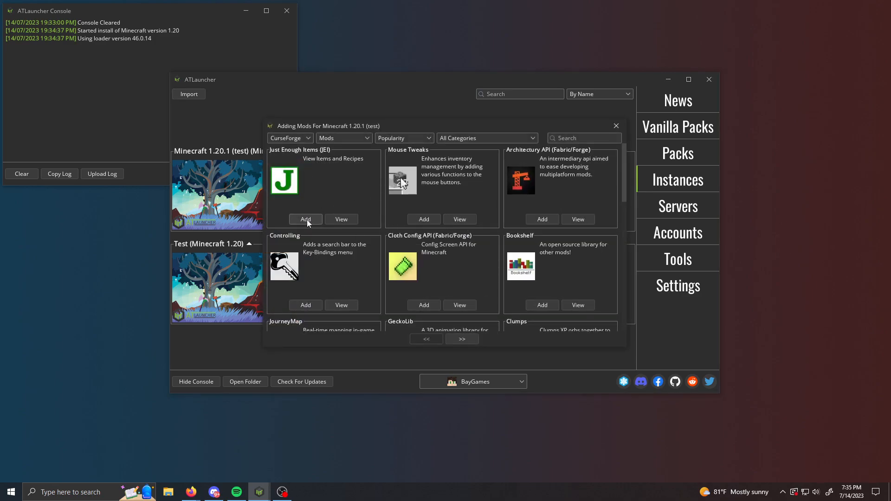
left_click(305, 220)
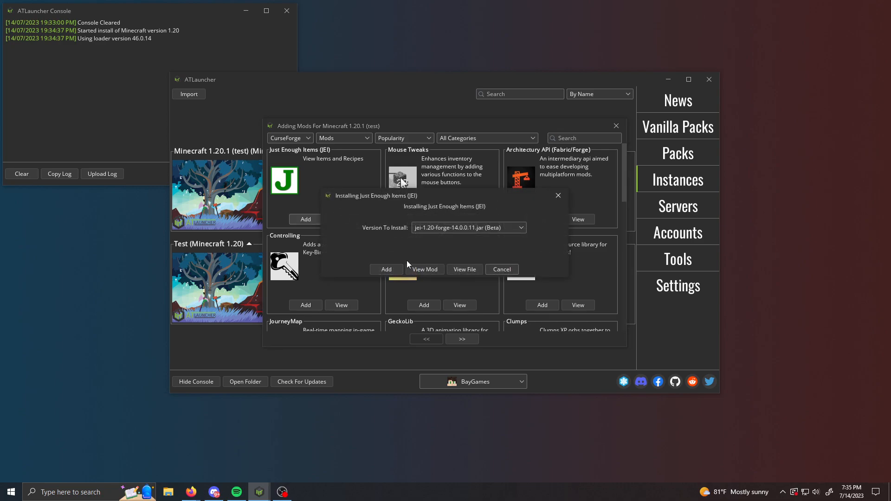
mouse_move(390, 253)
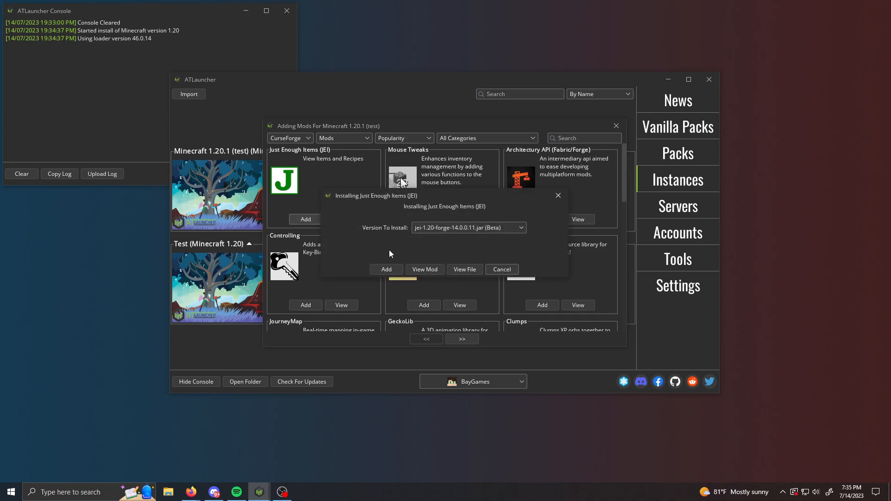
left_click(386, 269)
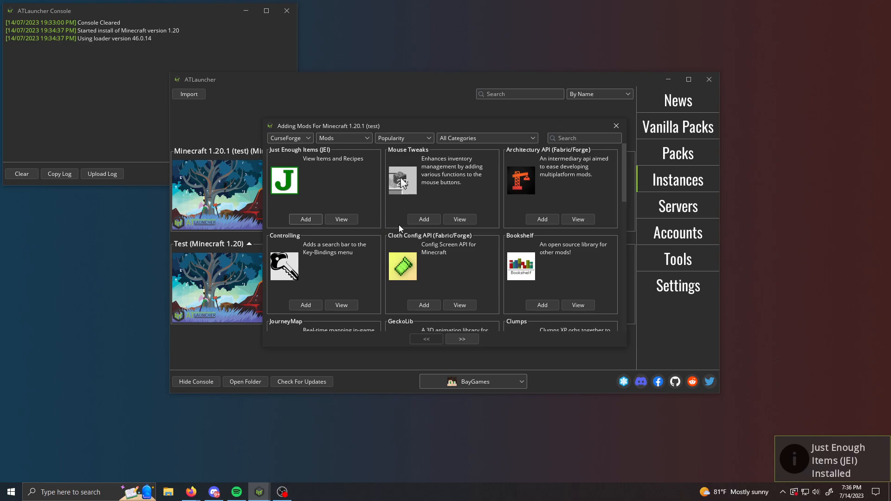
Add Supplementaries along with its required Moonlight Lib dependency.
scroll("down", 3)
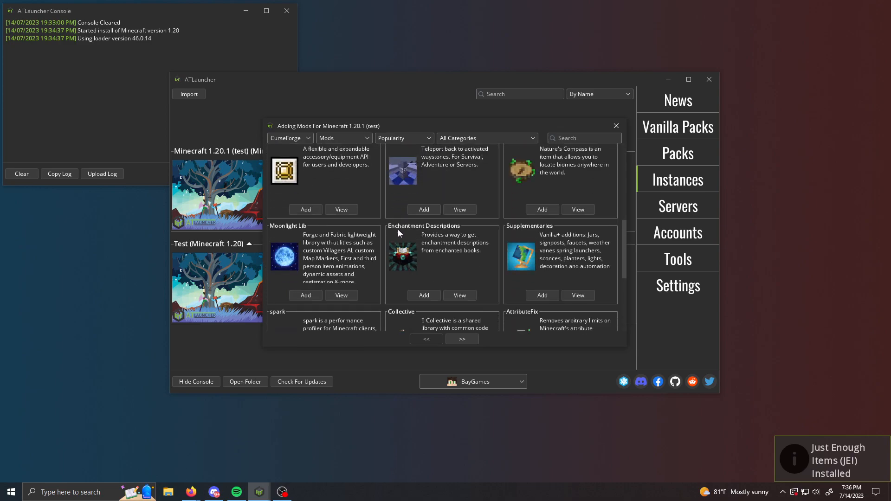
scroll("down", 3)
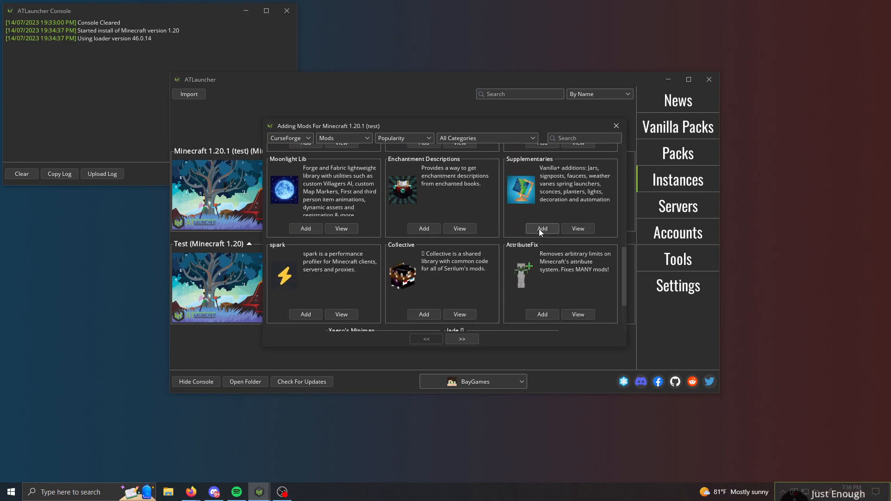
left_click(541, 229)
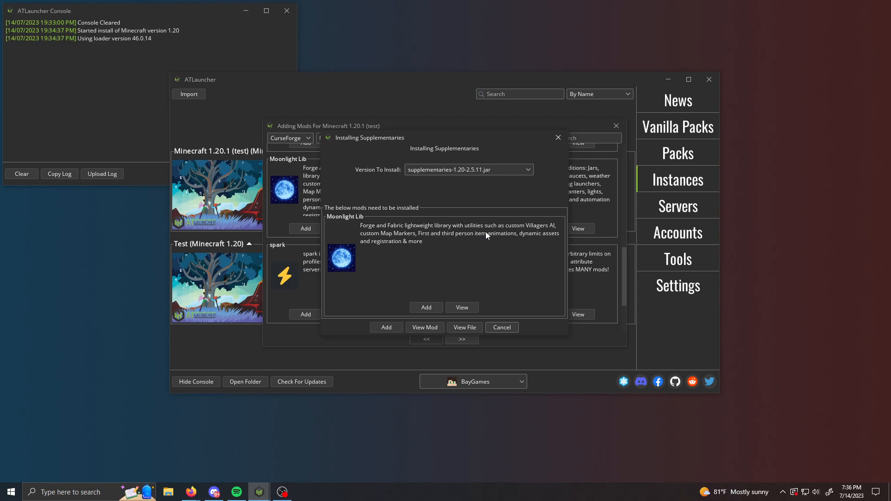
mouse_move(347, 213)
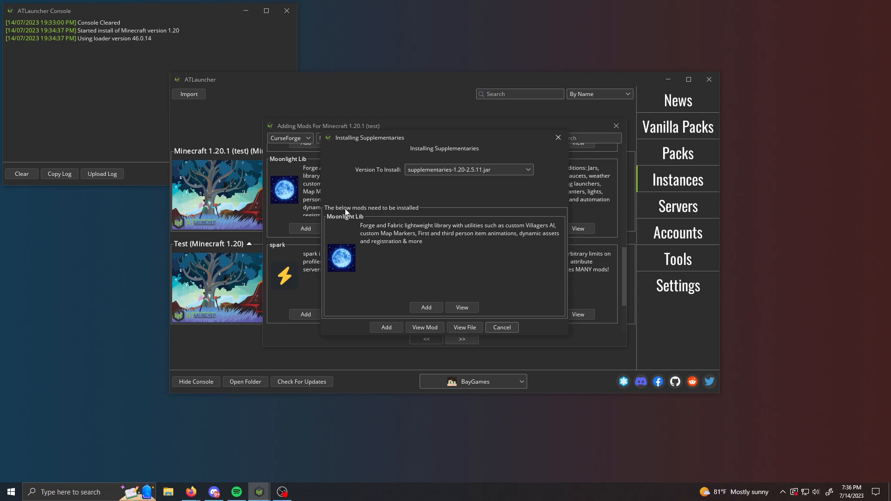
mouse_move(395, 230)
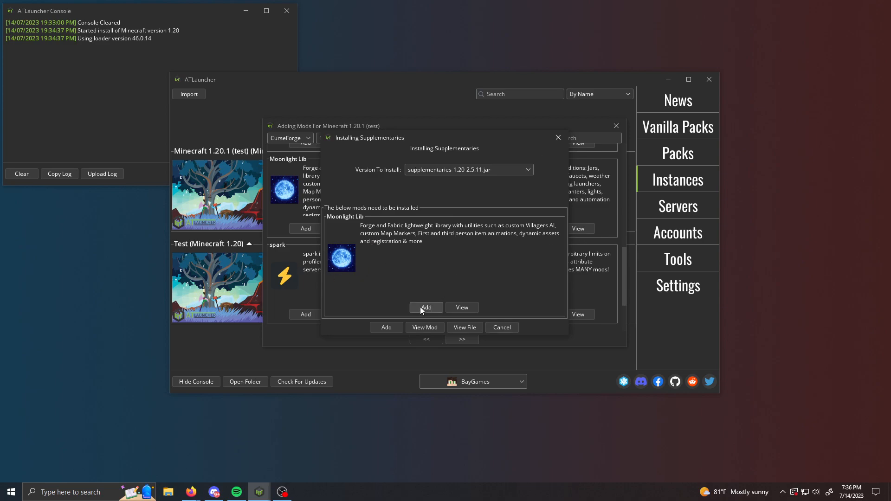
left_click(426, 308)
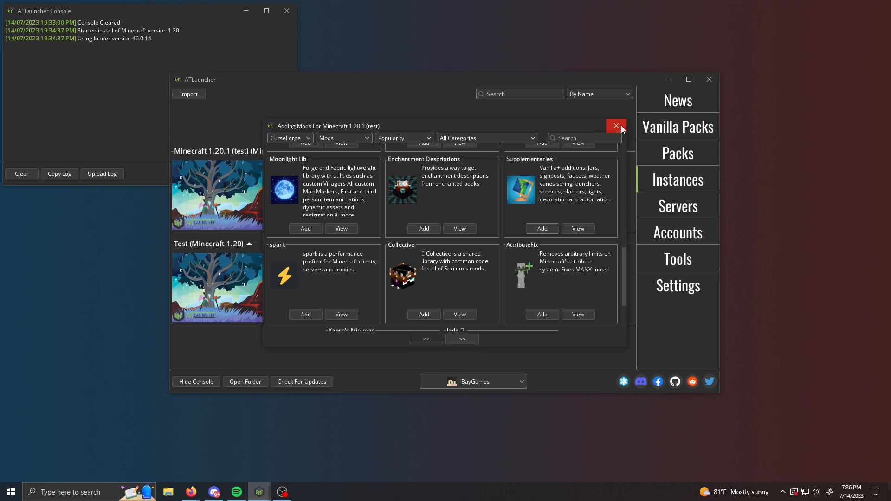
Enable Moonlight Lib alongside JEI and Supplementaries in the test instance's mod list.
left_click(615, 126)
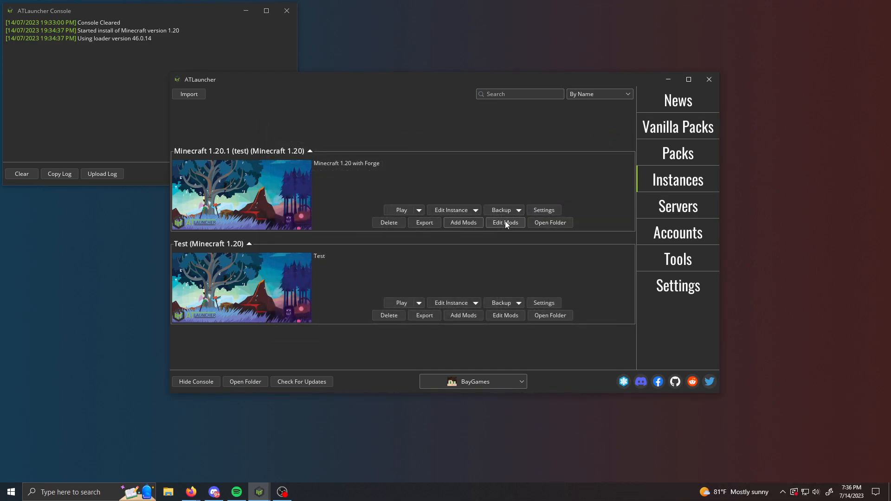
left_click(504, 222)
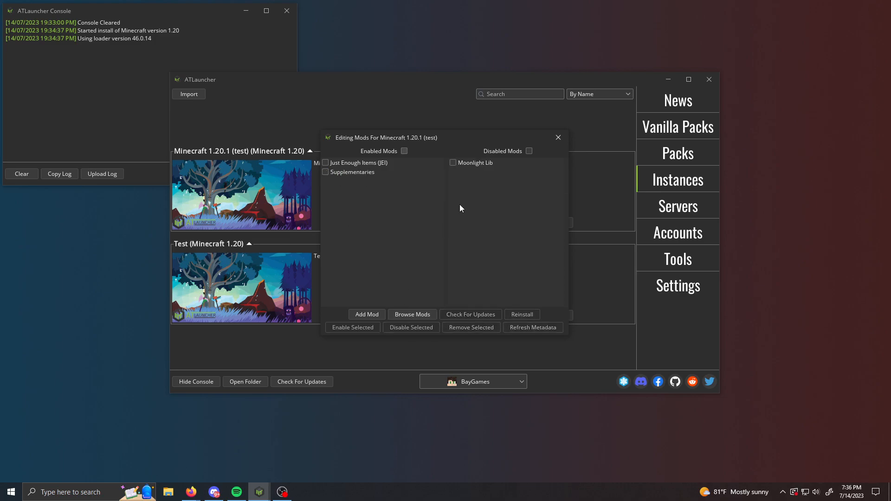
left_click(352, 327)
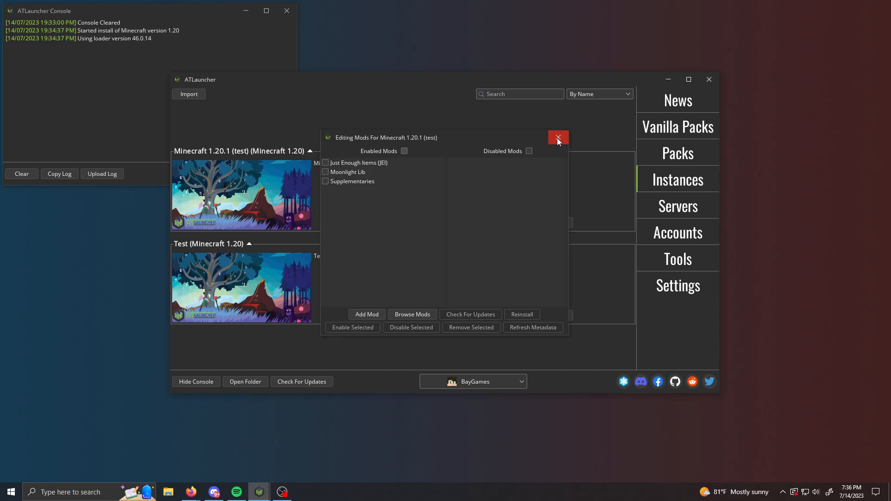
left_click(557, 138)
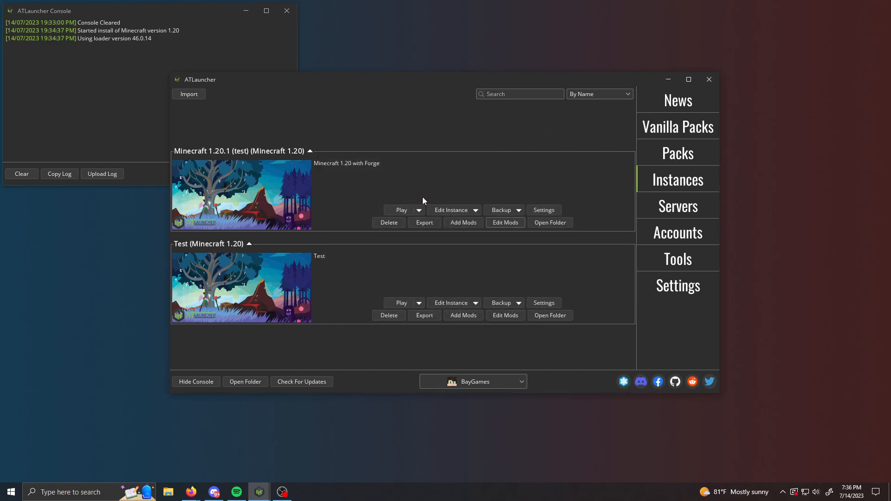
mouse_move(427, 188)
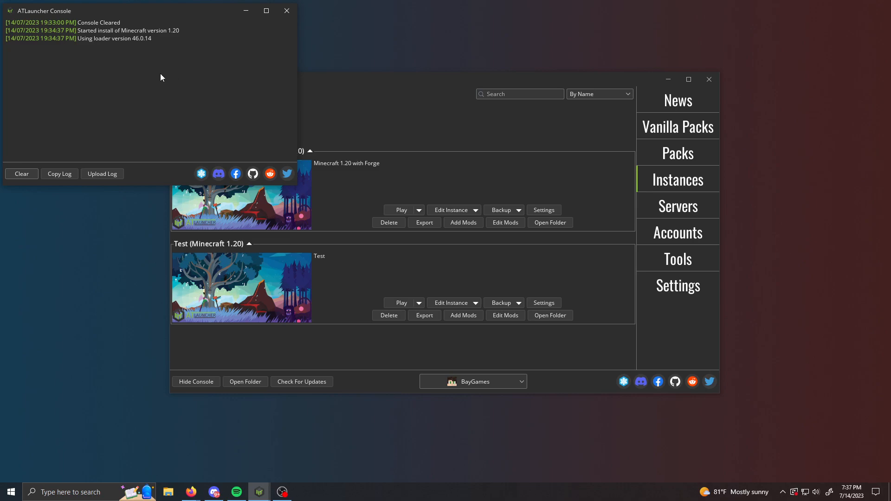
mouse_move(79, 80)
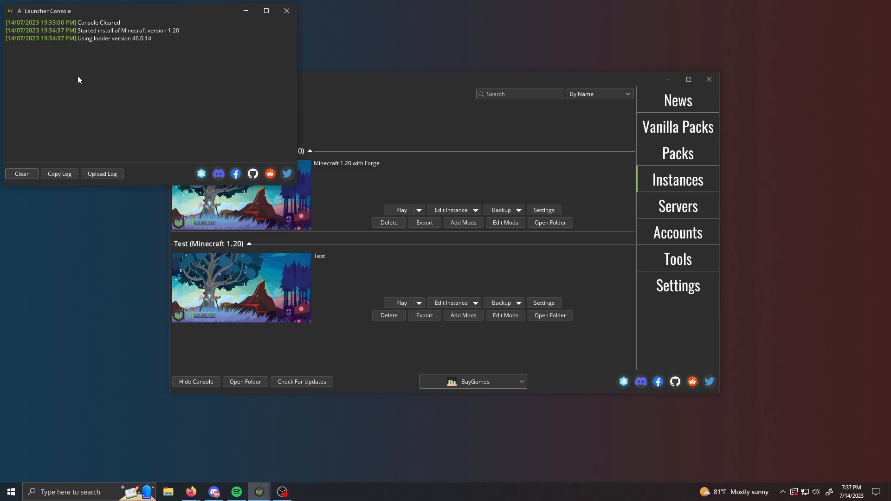
mouse_move(141, 85)
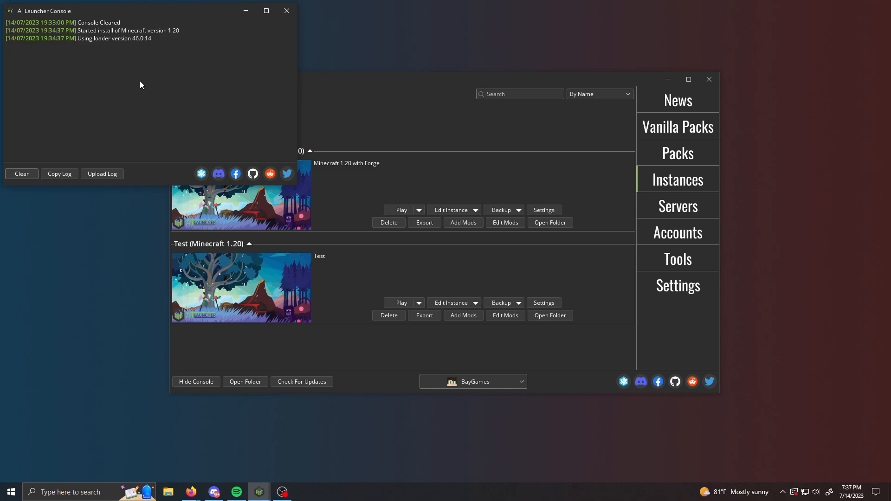
mouse_move(152, 75)
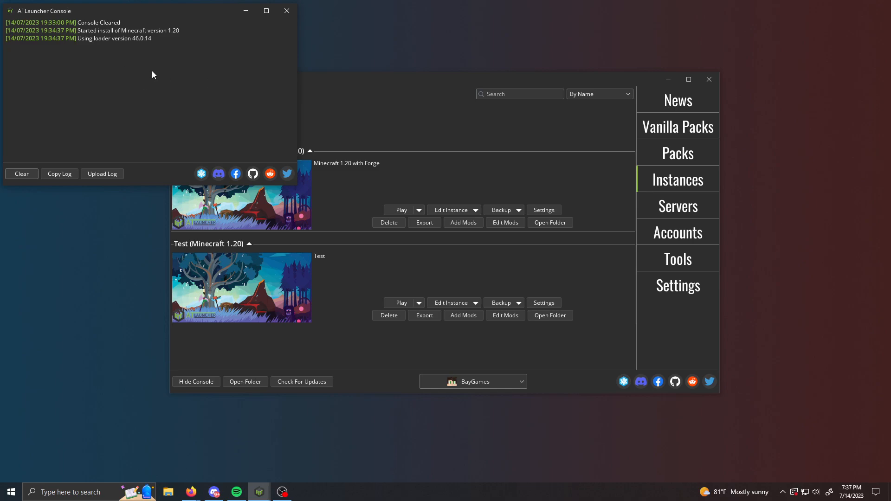
mouse_move(435, 141)
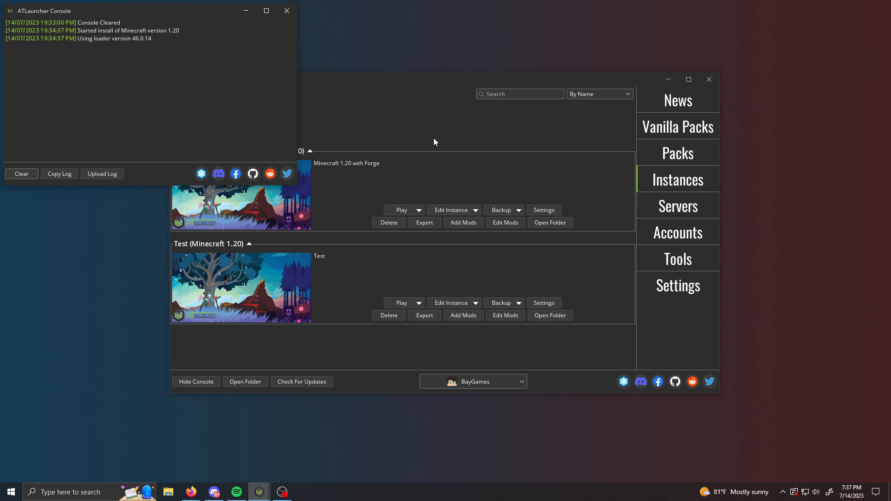